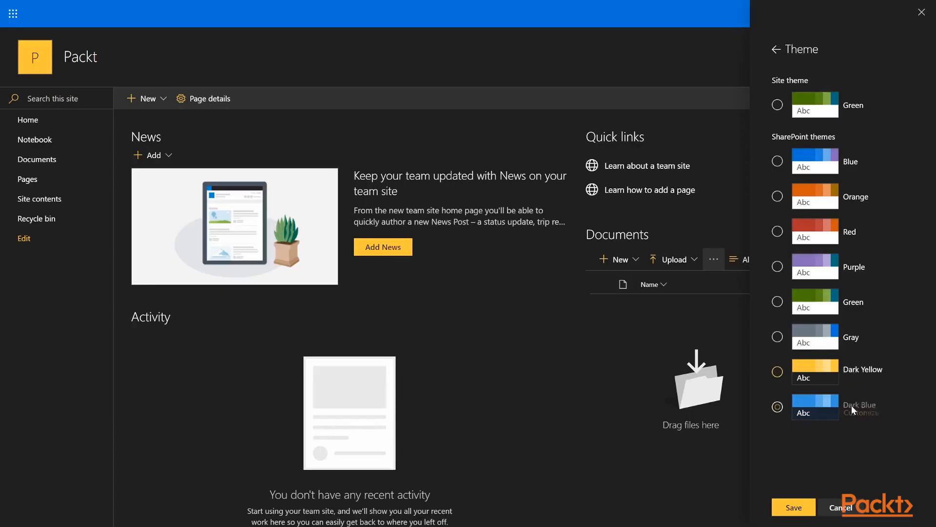
# Step: Start syncing the Documents library to a local OneDrive folder on this PC
pyautogui.click(777, 406)
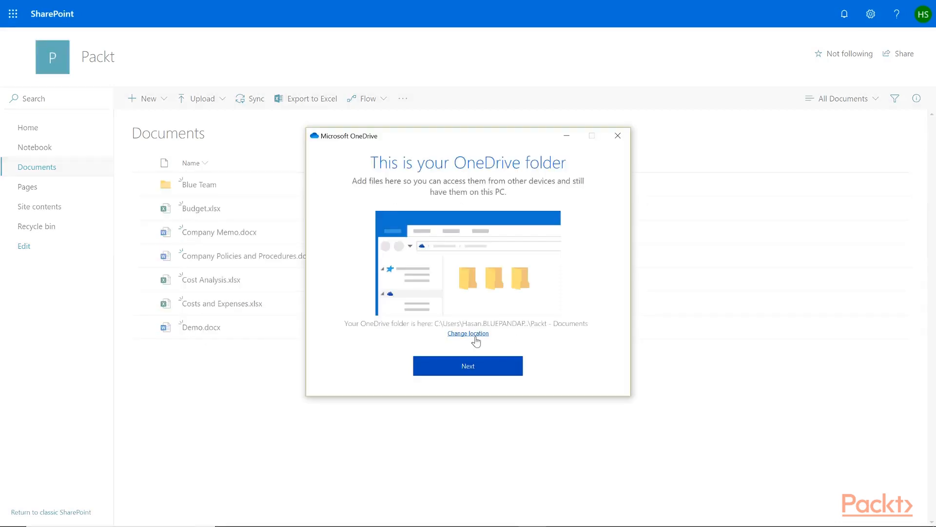
pyautogui.moveTo(472, 351)
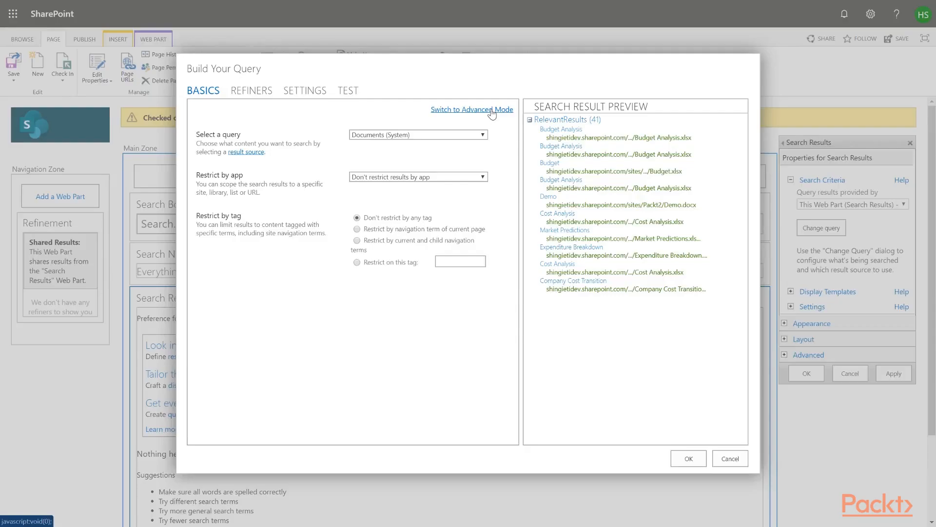
# Step: Expand the 'Select a query' list of result sources in the Basics query builder
pyautogui.click(418, 135)
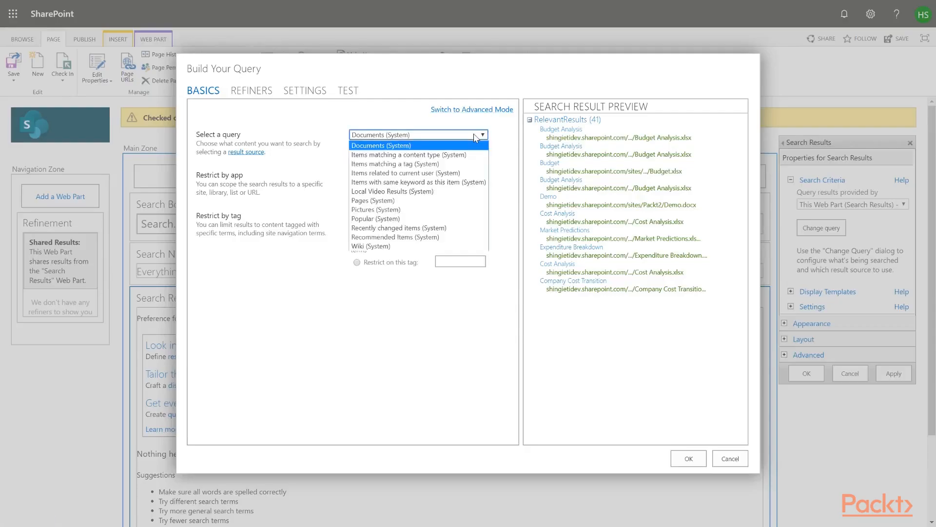
pyautogui.moveTo(407, 155)
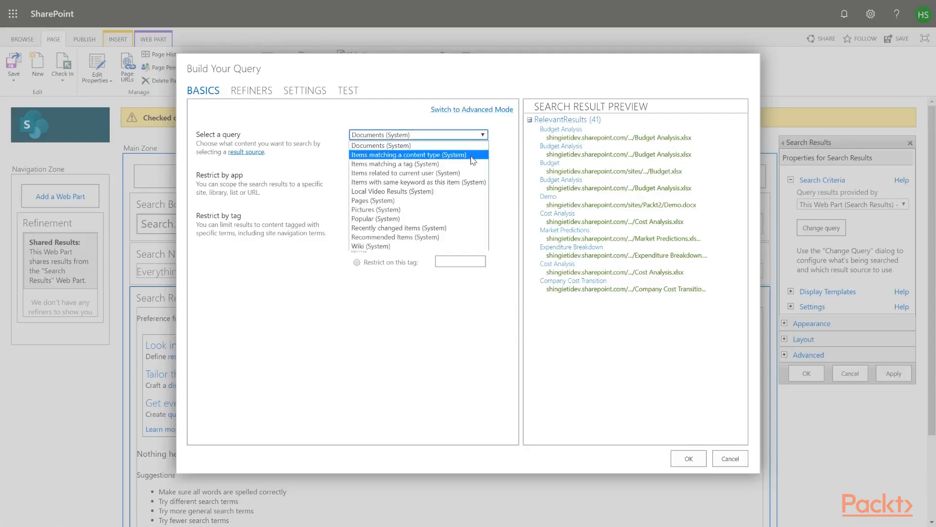